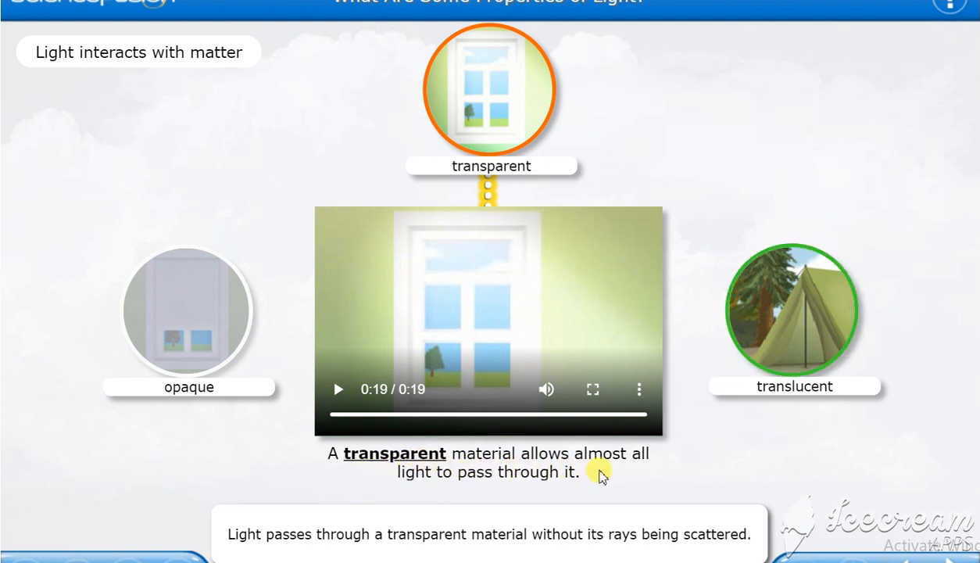
mouse_move(543, 490)
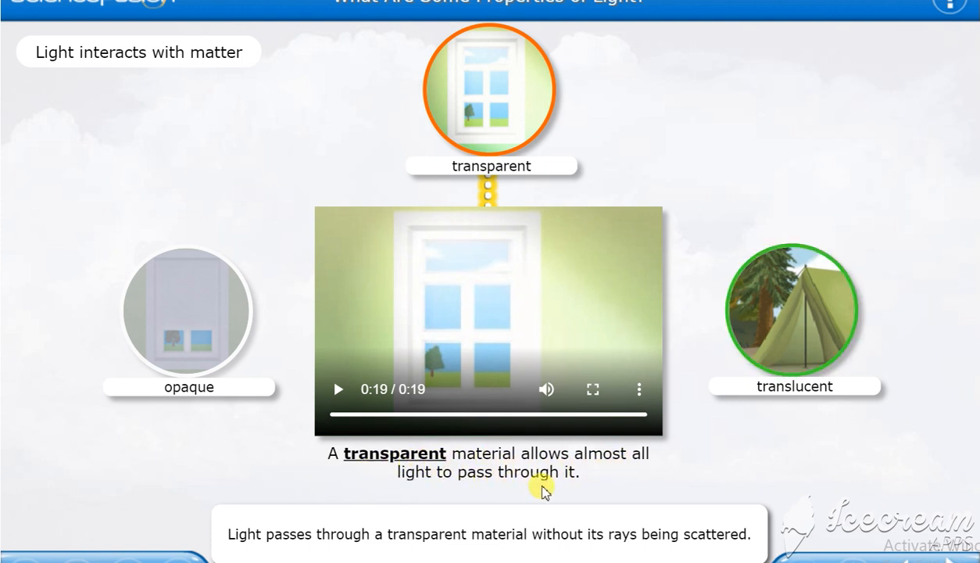
mouse_move(746, 321)
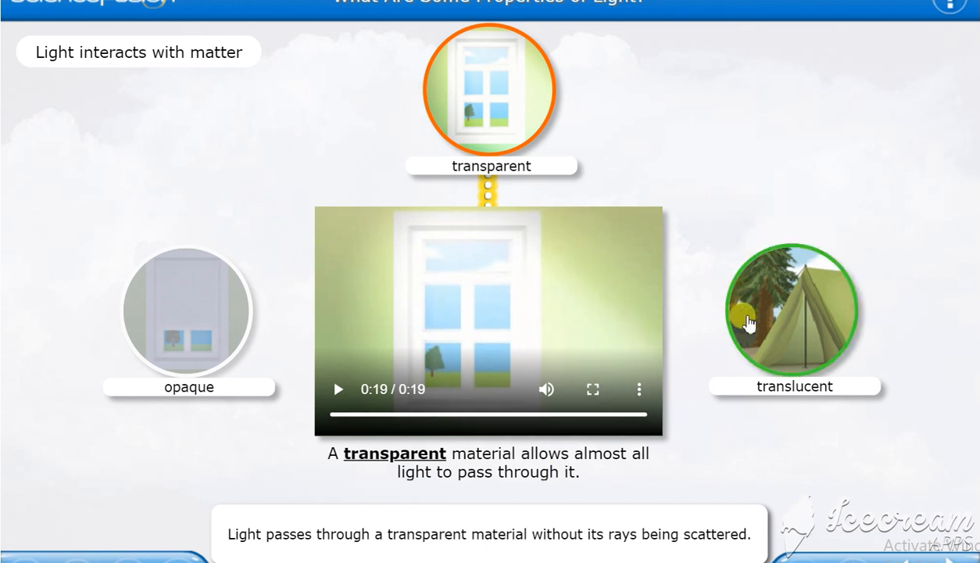
mouse_move(756, 340)
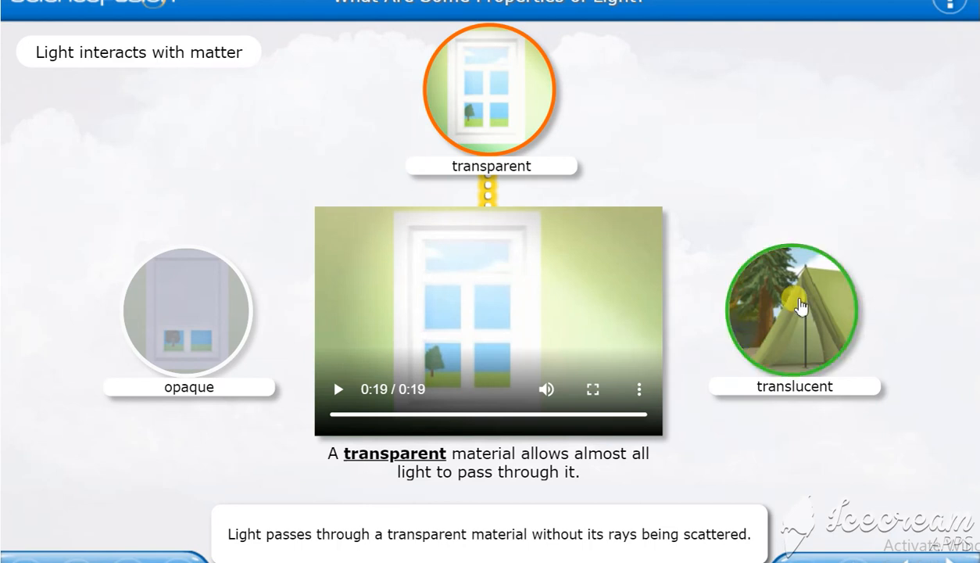
- Play the translucent tent video showing thin cloth scattering light
left_click(795, 307)
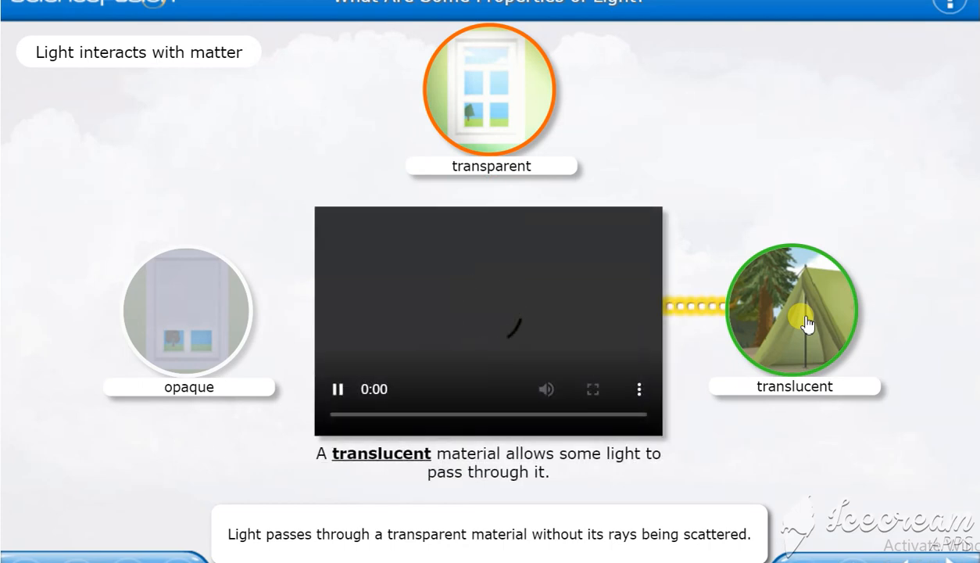
left_click(338, 388)
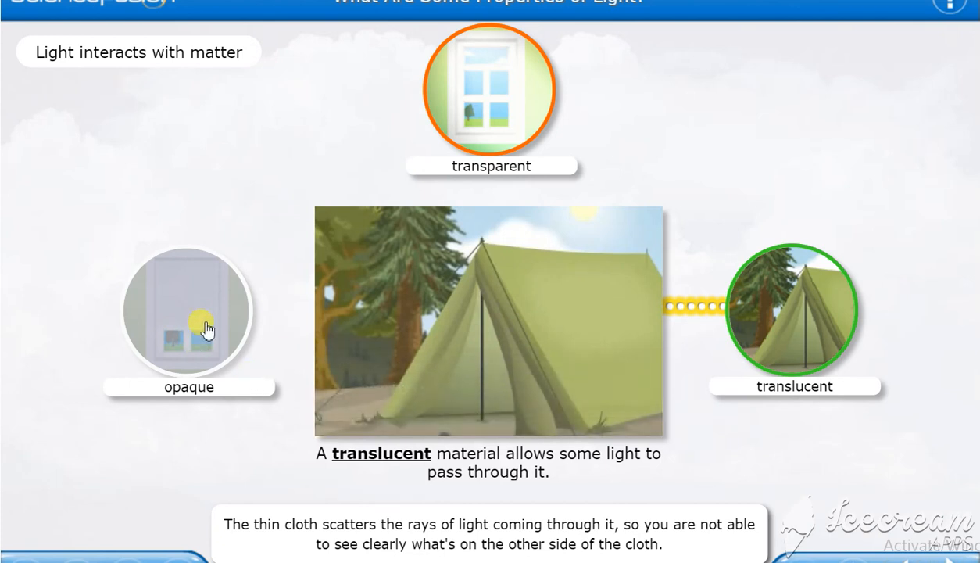
left_click(188, 311)
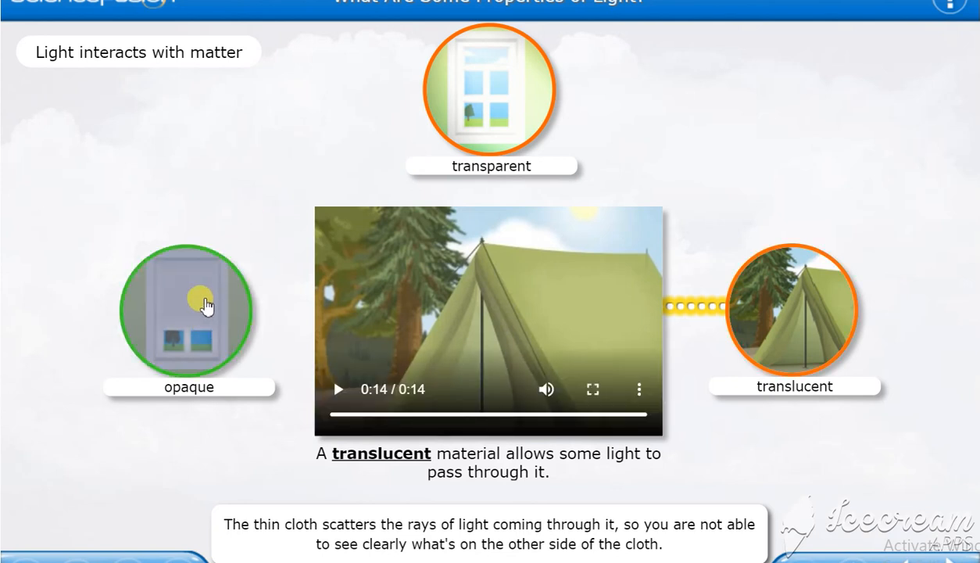
- Play the opaque example video showing that no light passes through
left_click(188, 310)
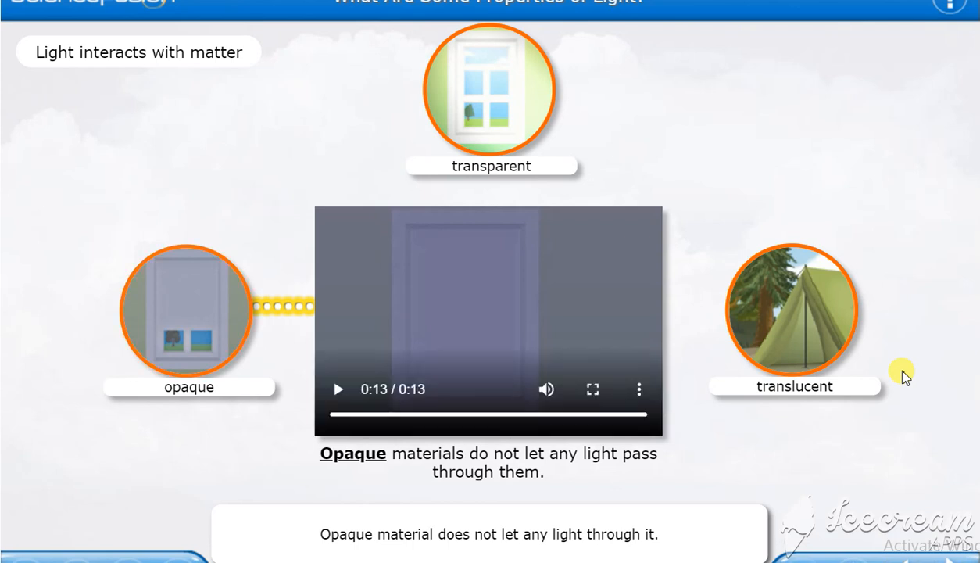
mouse_move(903, 374)
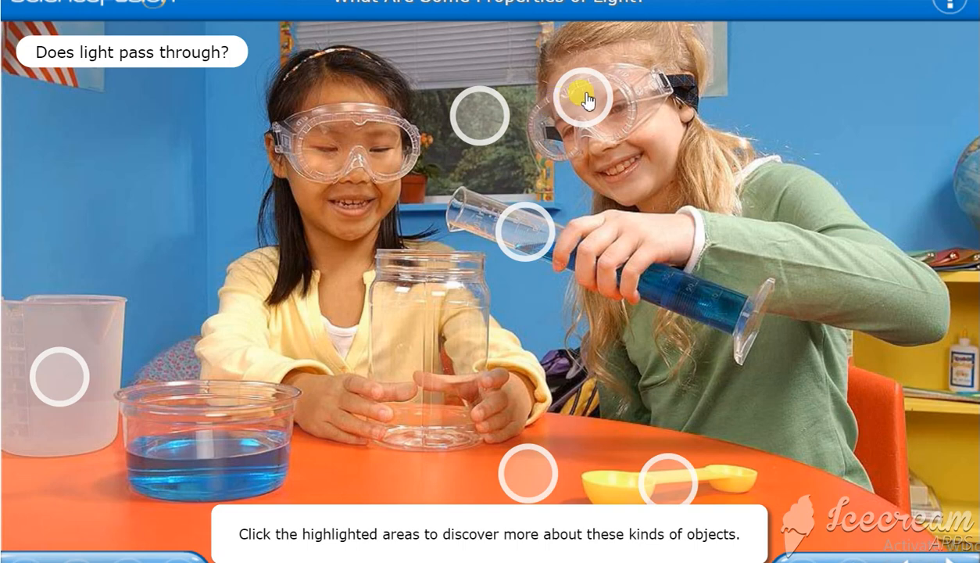
- Open the goggles and window callouts about transparent objects letting light through
left_click(580, 97)
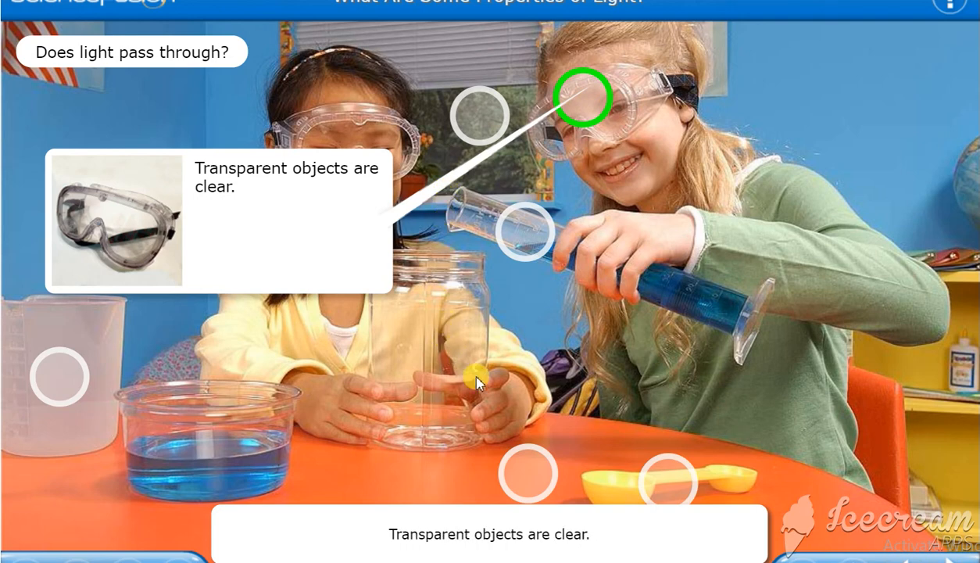
left_click(582, 97)
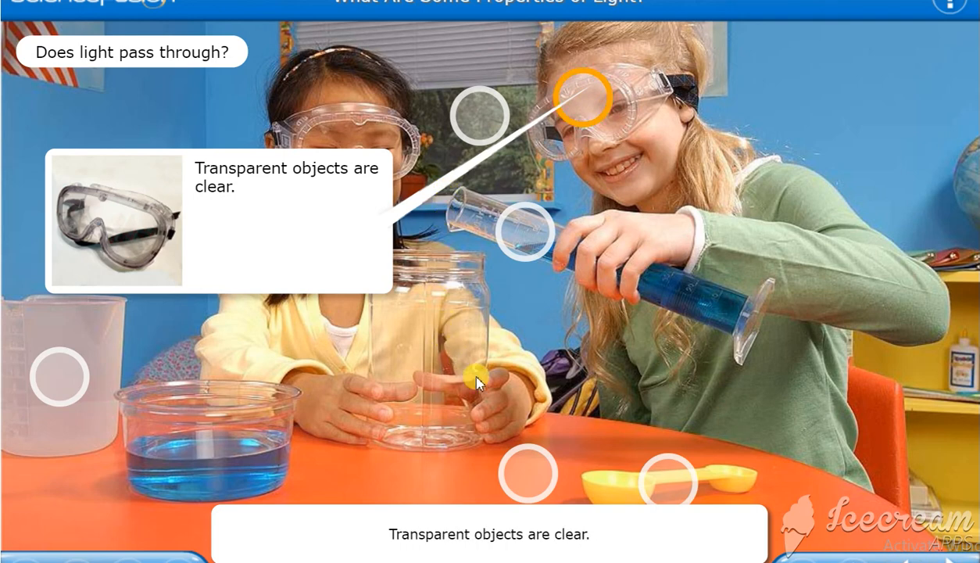
left_click(479, 115)
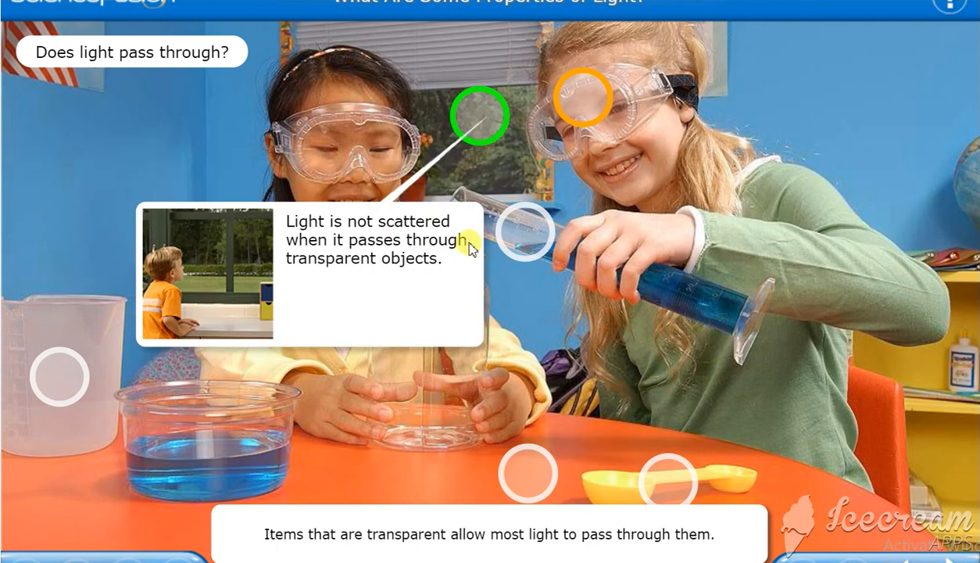
mouse_move(479, 291)
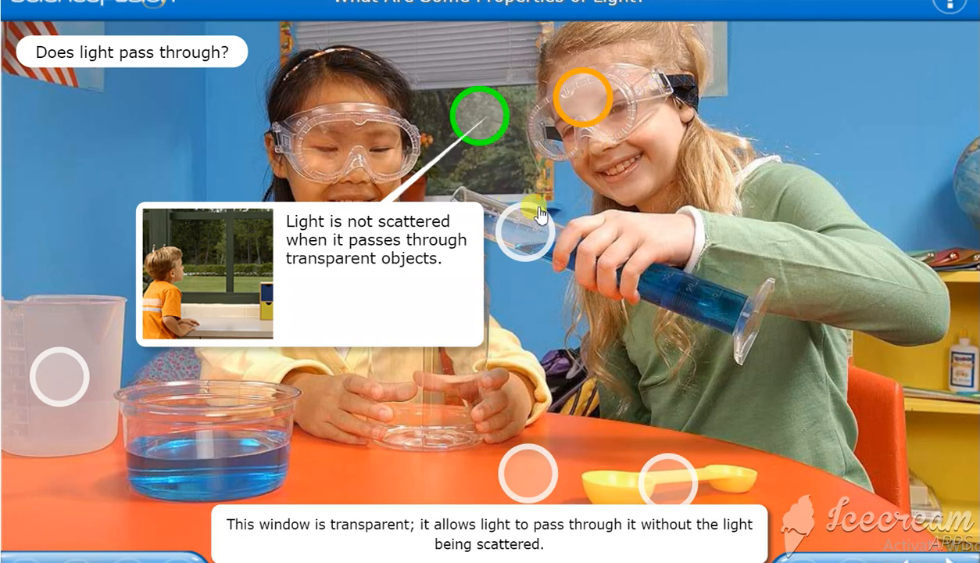
left_click(480, 115)
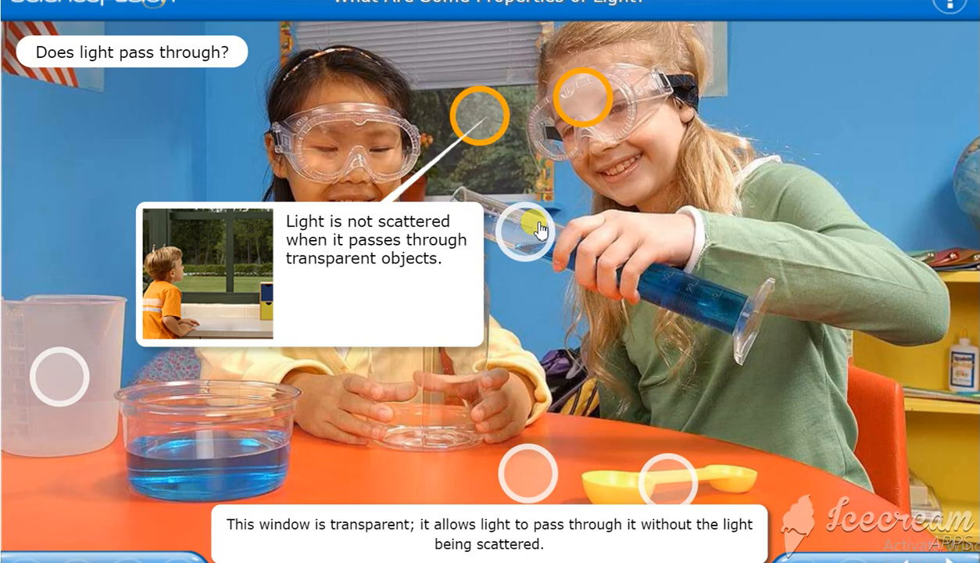
- Open the blue liquid, table and measuring spoon callouts on the classroom photo
left_click(525, 232)
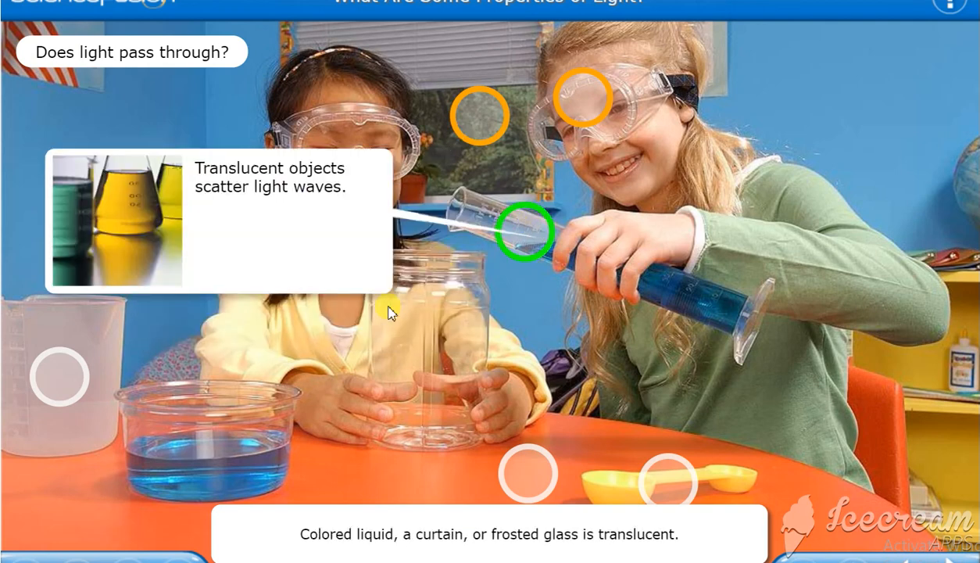
mouse_move(501, 418)
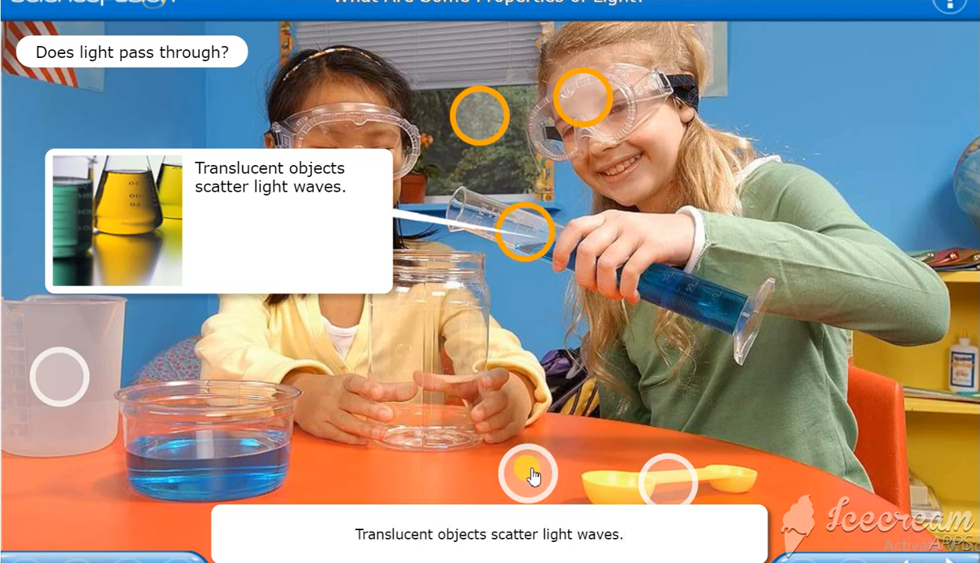
left_click(531, 473)
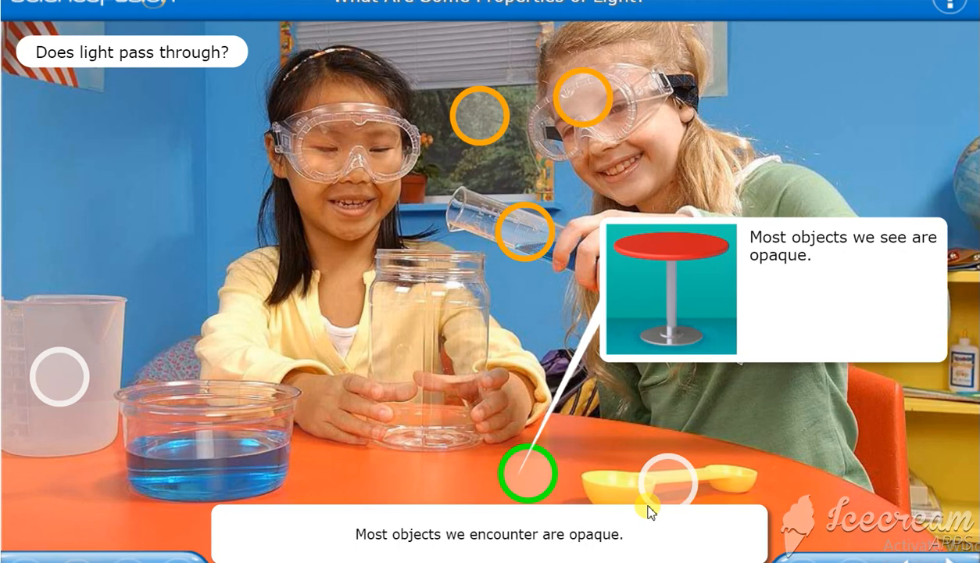
mouse_move(651, 480)
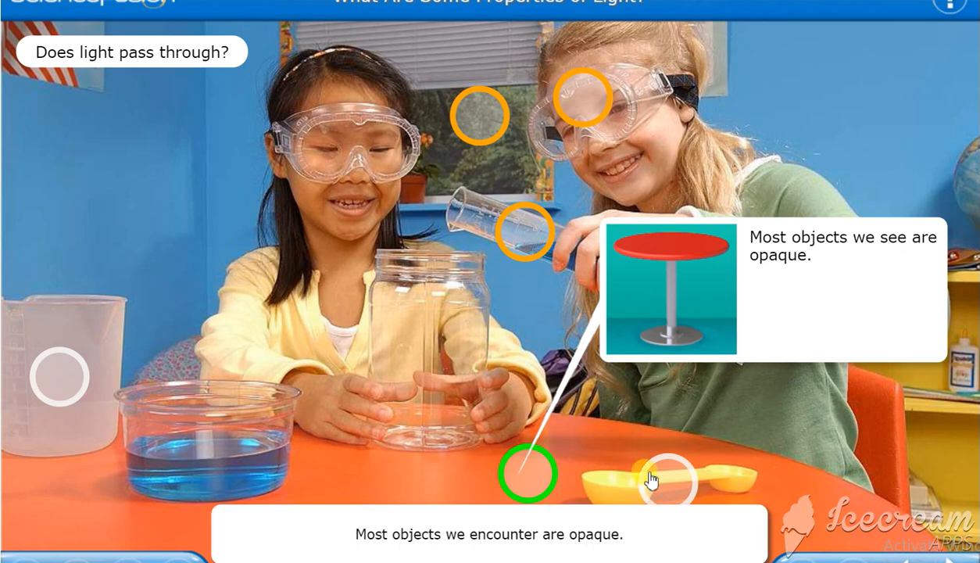
left_click(652, 477)
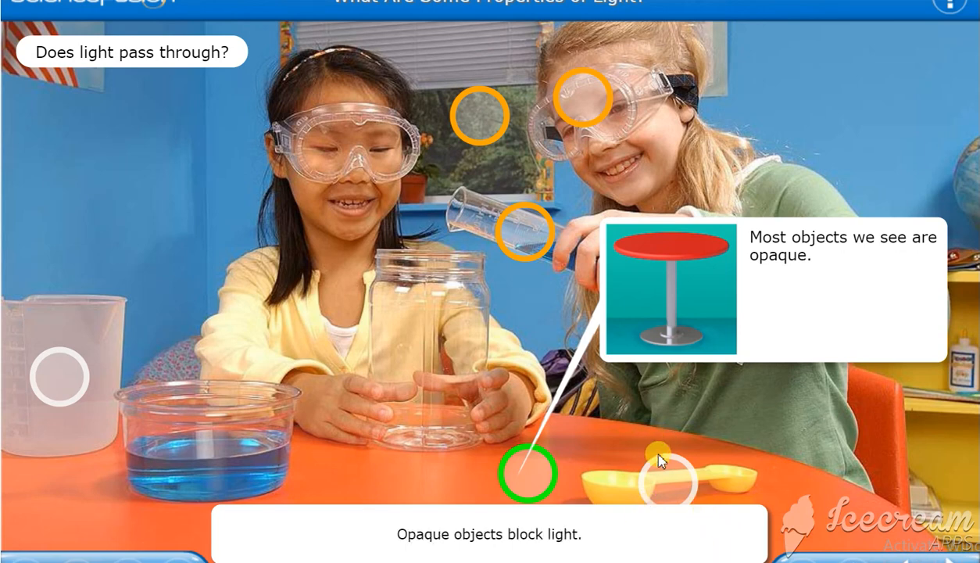
left_click(664, 484)
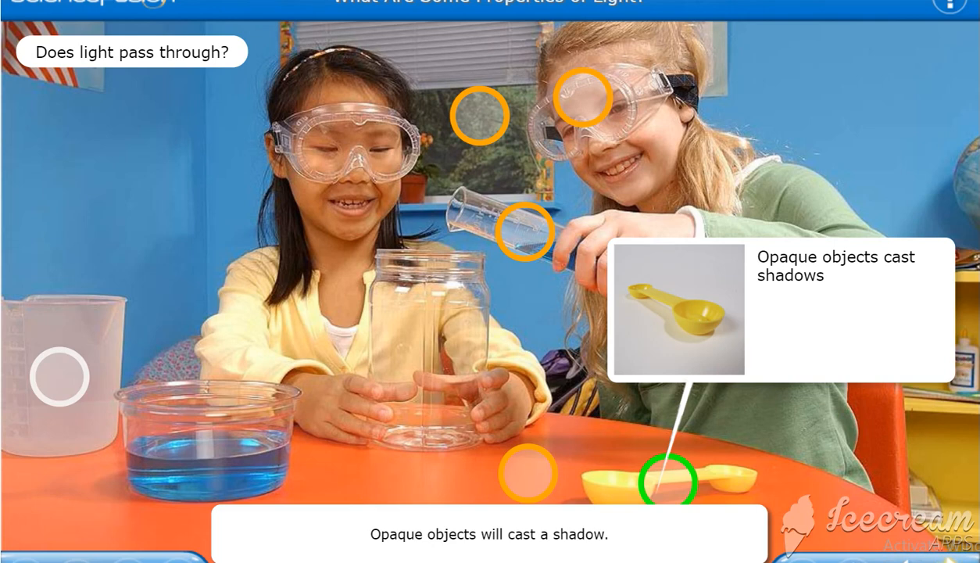
left_click(667, 479)
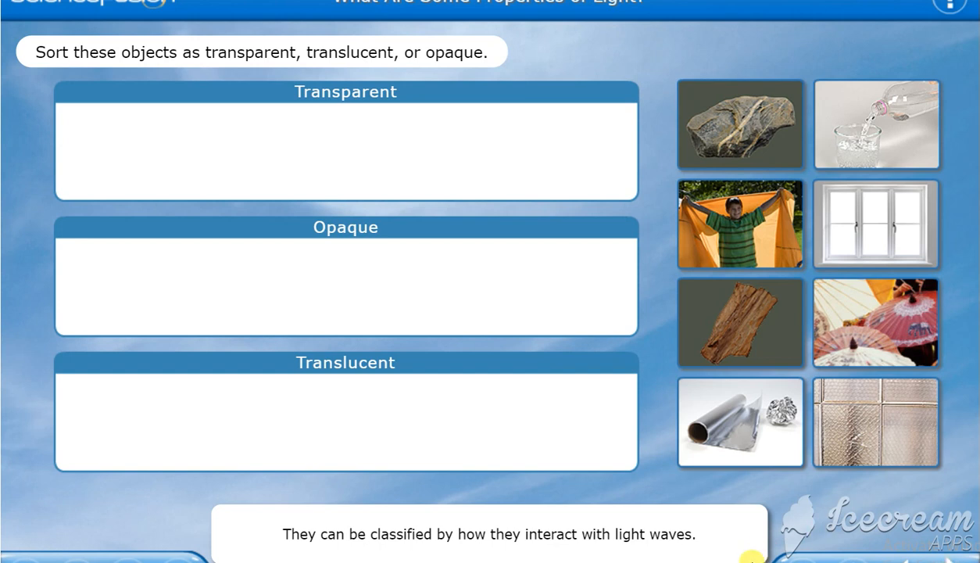
mouse_move(725, 522)
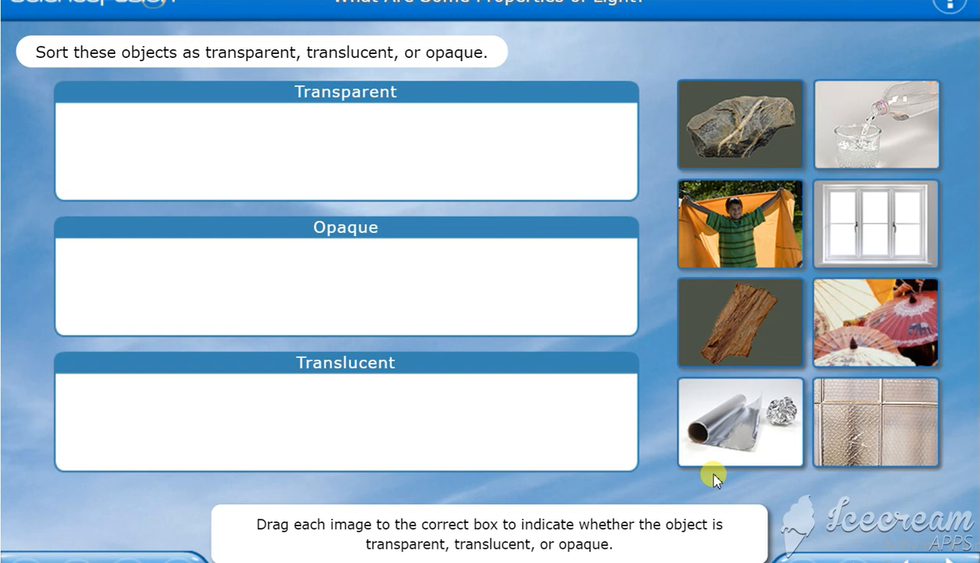
mouse_move(754, 391)
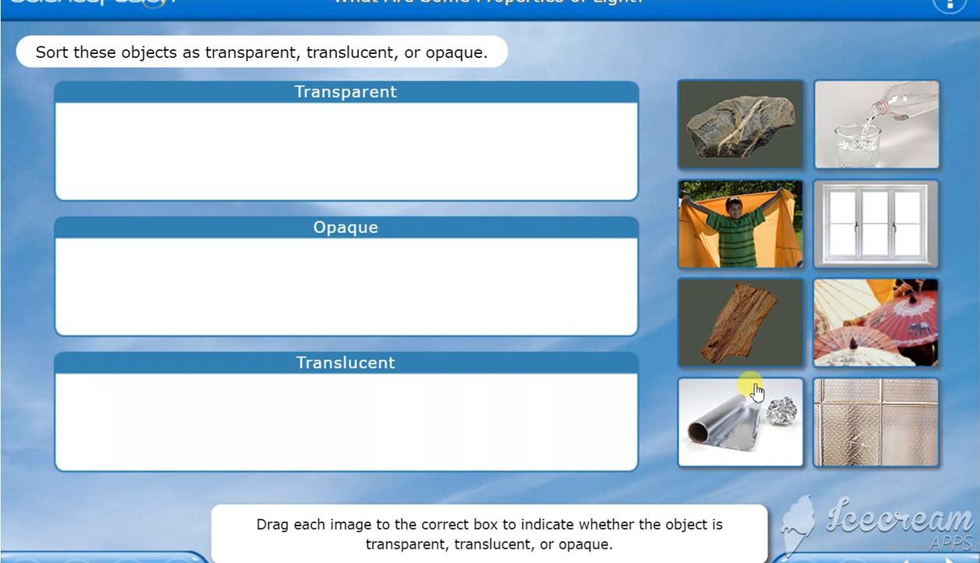
mouse_move(876, 219)
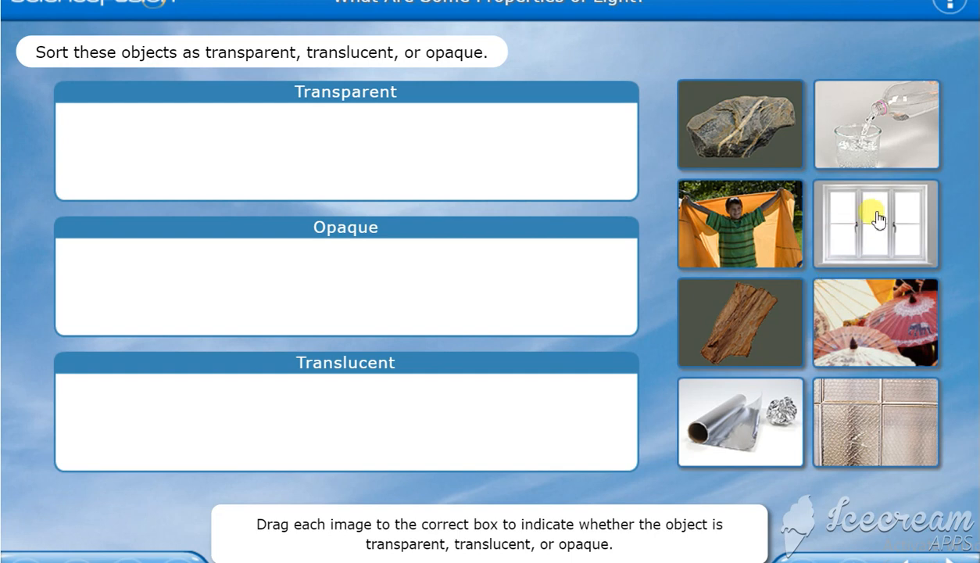
mouse_move(760, 77)
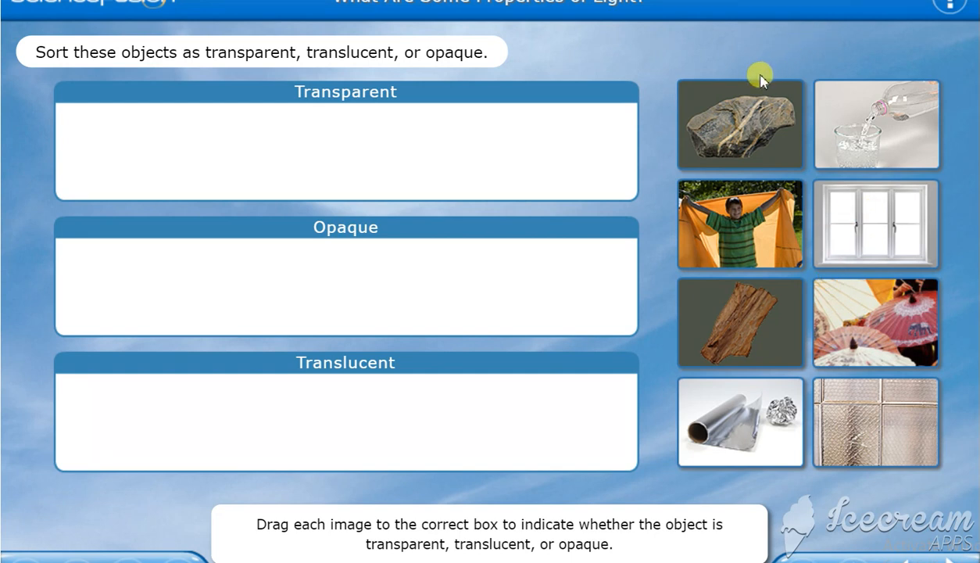
mouse_move(750, 414)
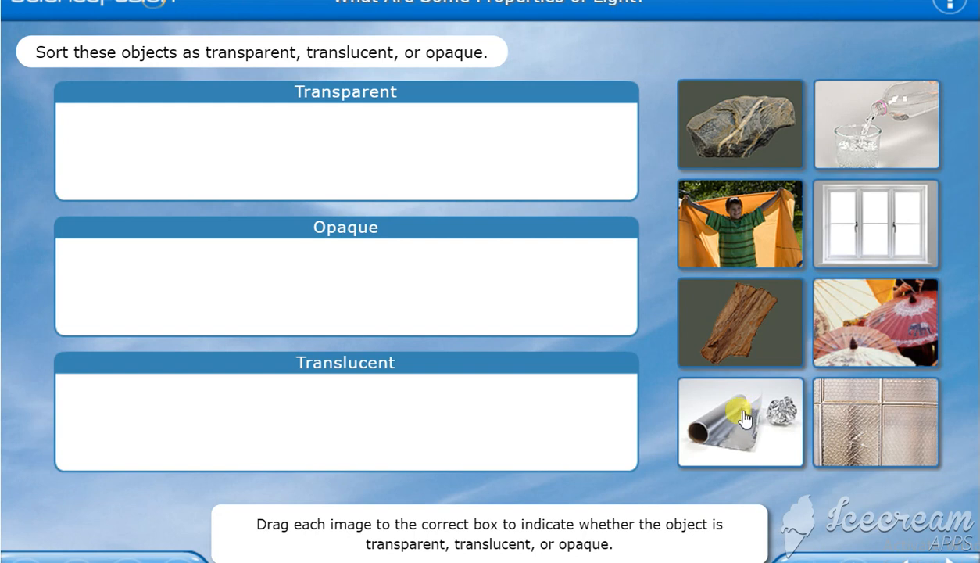
mouse_move(723, 434)
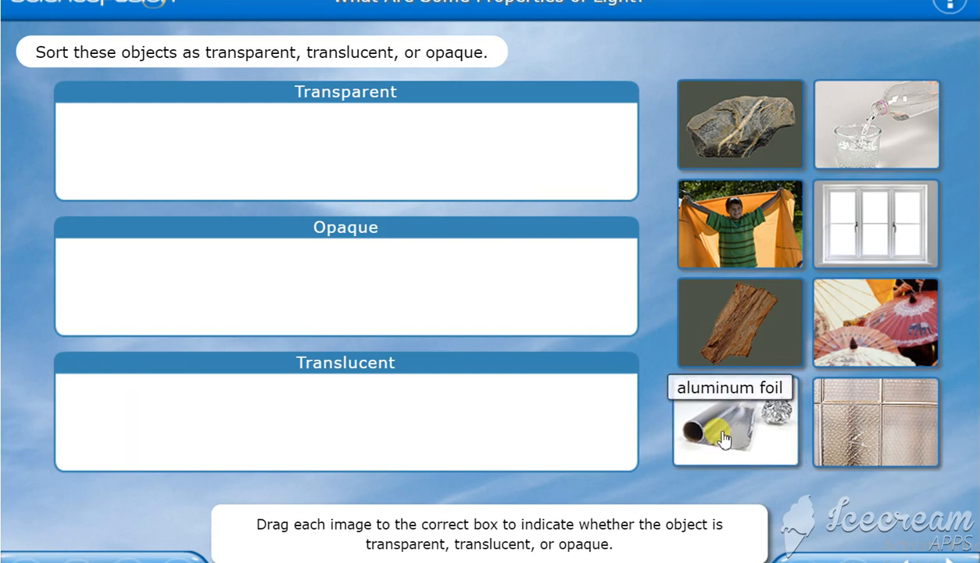
- Drag the aluminum foil into the Opaque box
left_click_drag(735, 422, 340, 286)
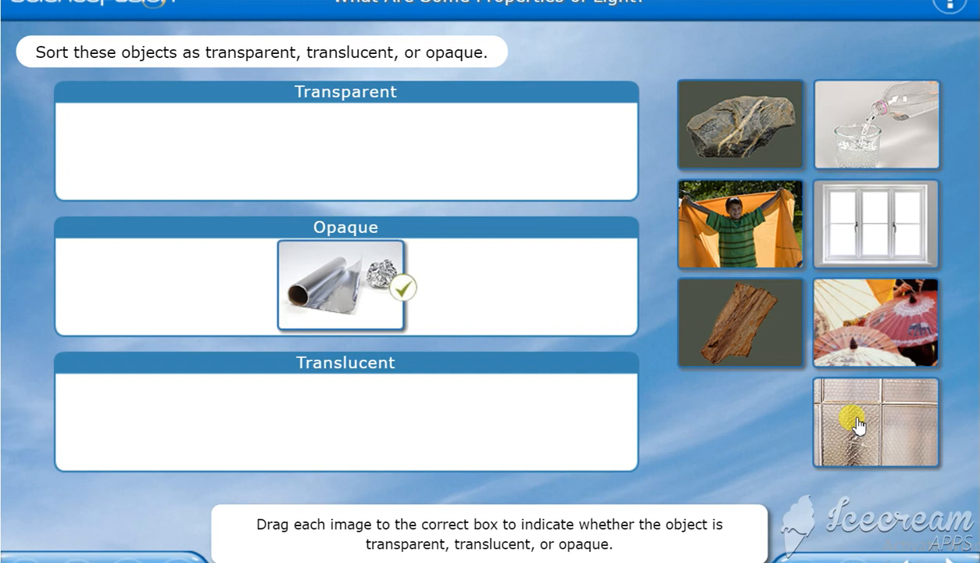
- Sort frosted glass, paper umbrellas and fabric into Translucent, and bark into Opaque
left_click_drag(876, 420, 340, 420)
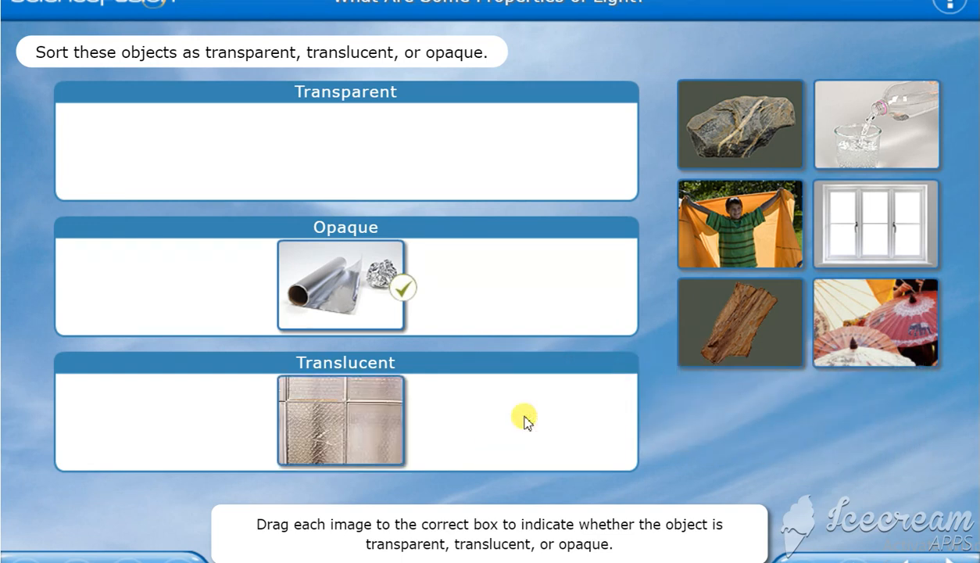
left_click_drag(738, 323, 485, 286)
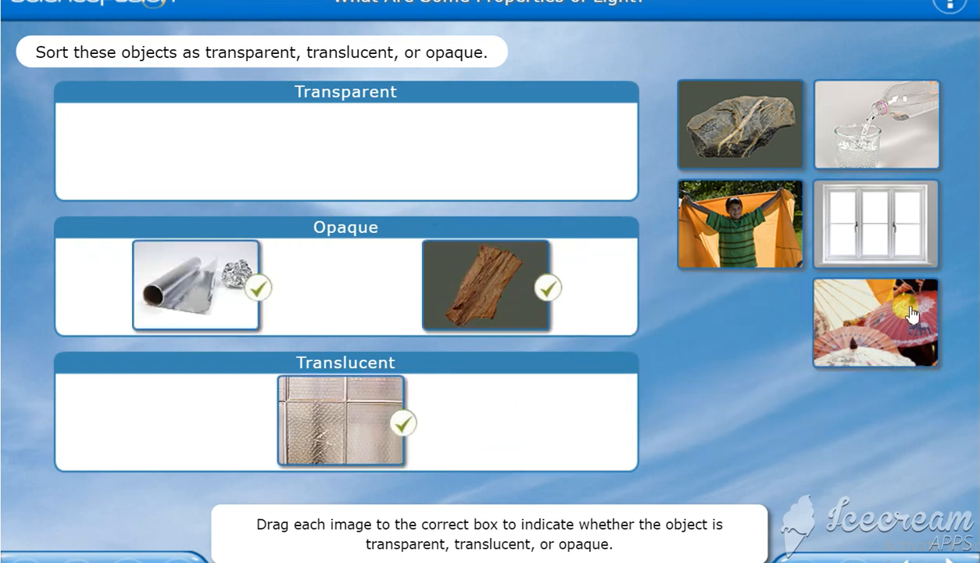
left_click_drag(877, 324, 676, 293)
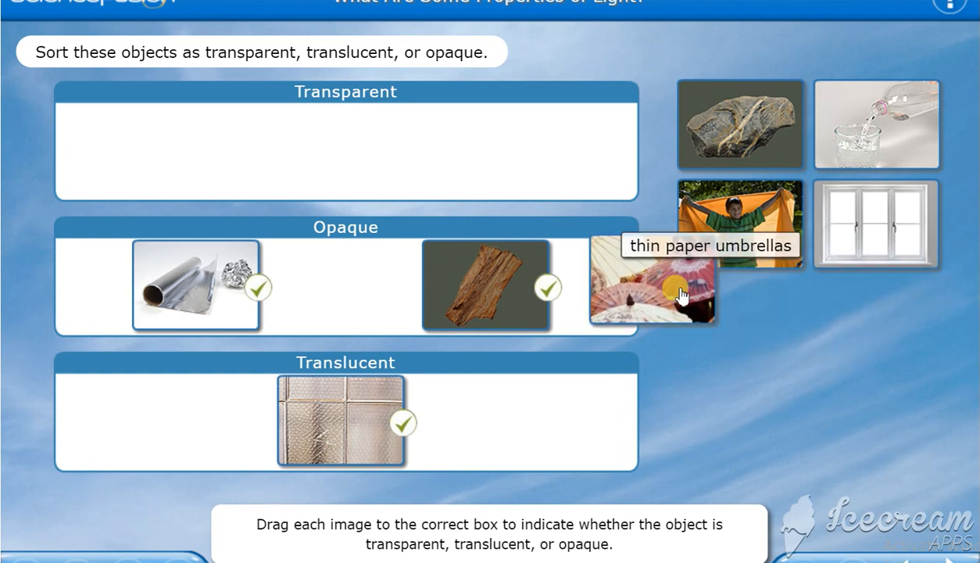
left_click_drag(653, 285, 504, 399)
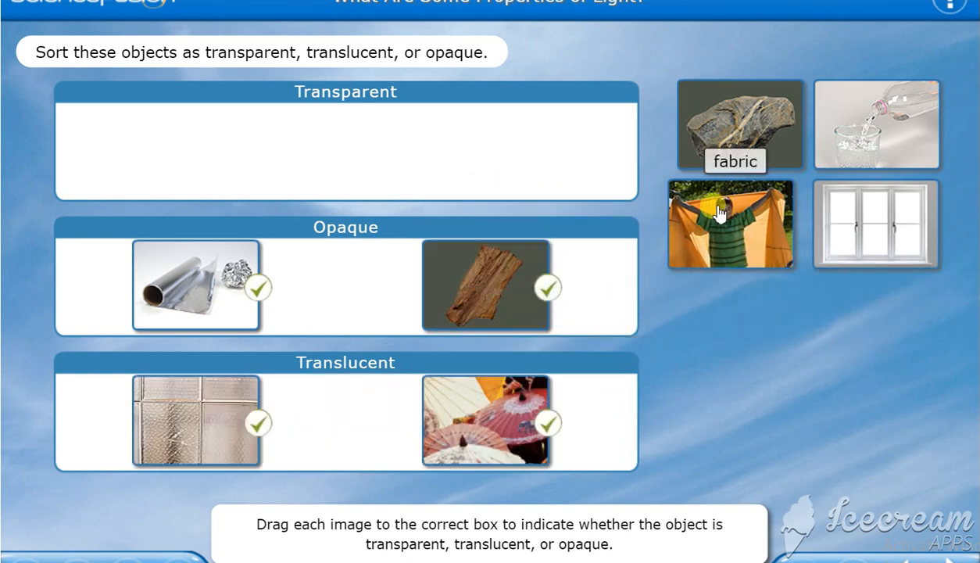
left_click_drag(731, 222, 531, 421)
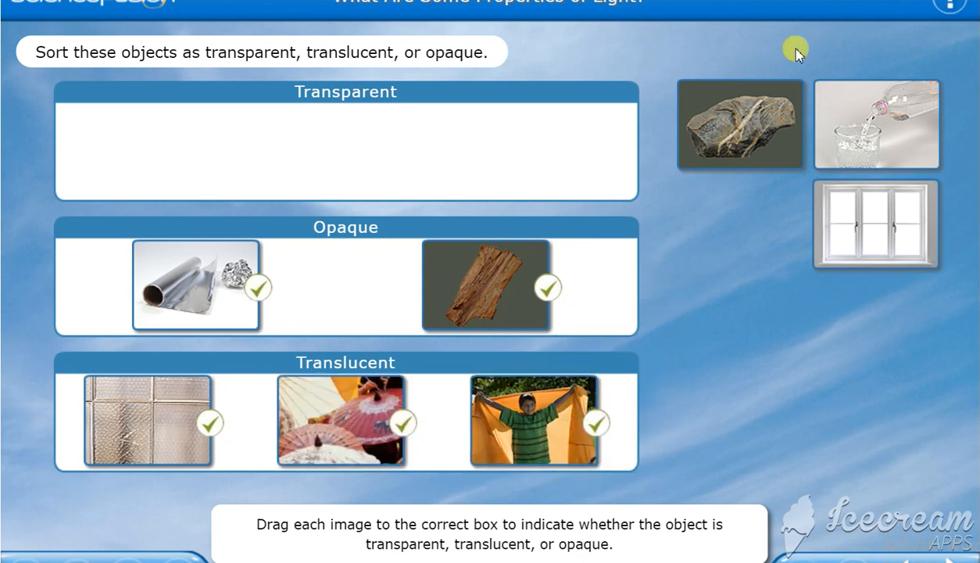
- Sort the rock into Opaque, and glass doors and drinking glass into Transparent
left_click_drag(739, 124, 594, 340)
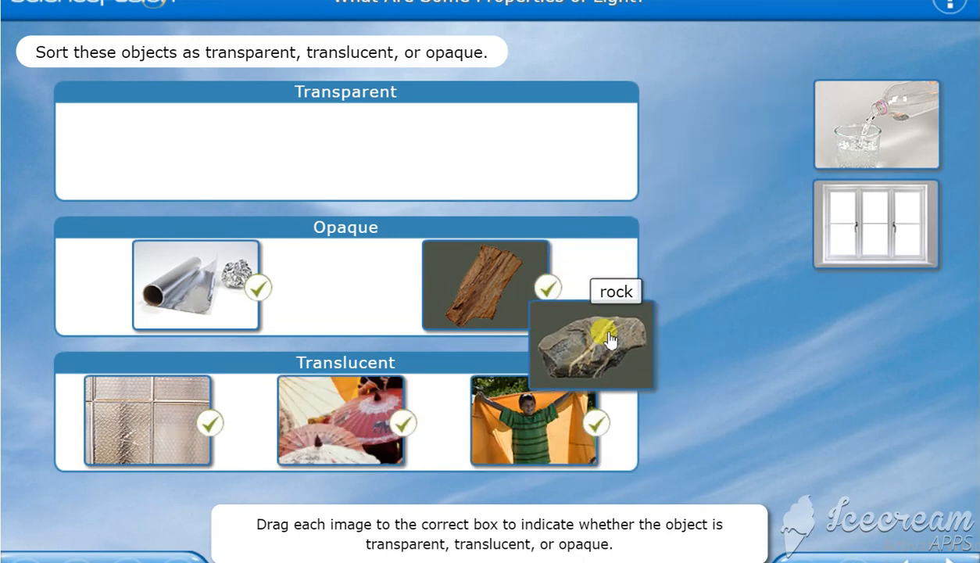
left_click_drag(592, 344, 531, 285)
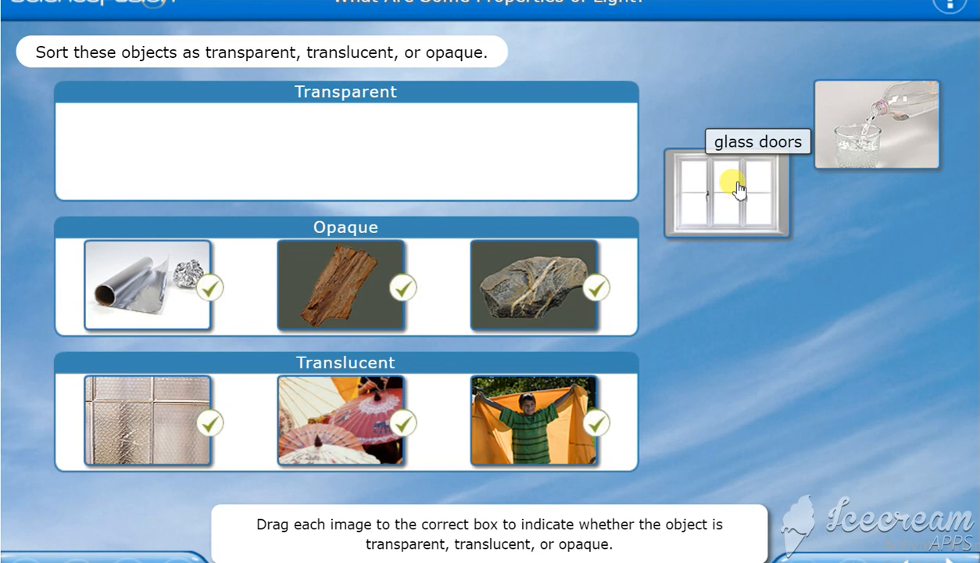
left_click_drag(726, 185, 344, 149)
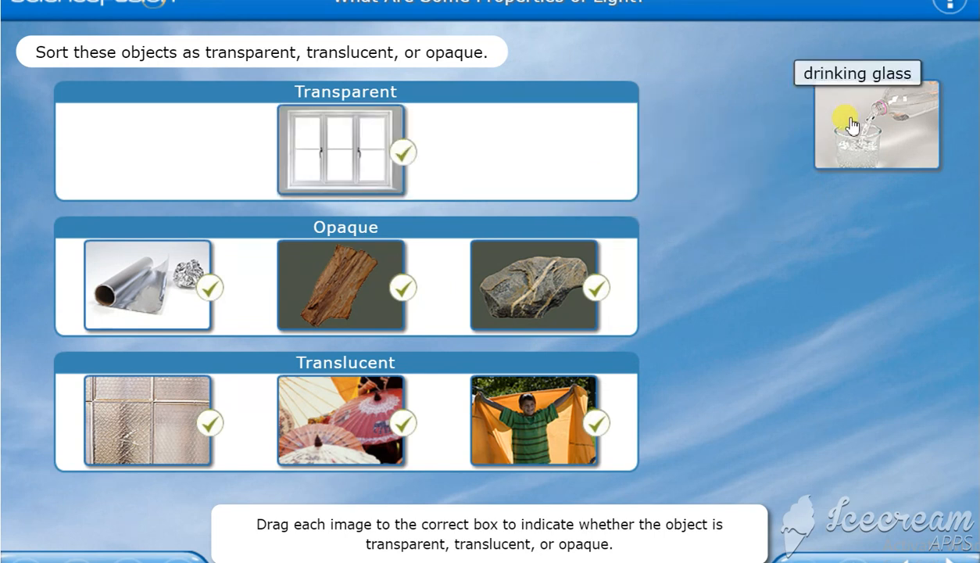
left_click_drag(876, 123, 487, 150)
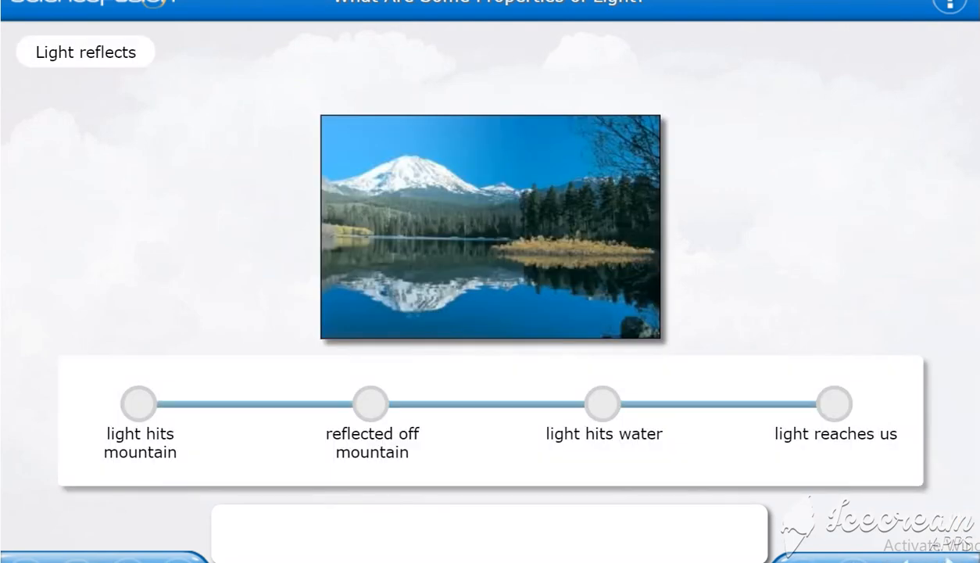
- Start the Light reflects introduction and open the first timeline dot
left_click(140, 405)
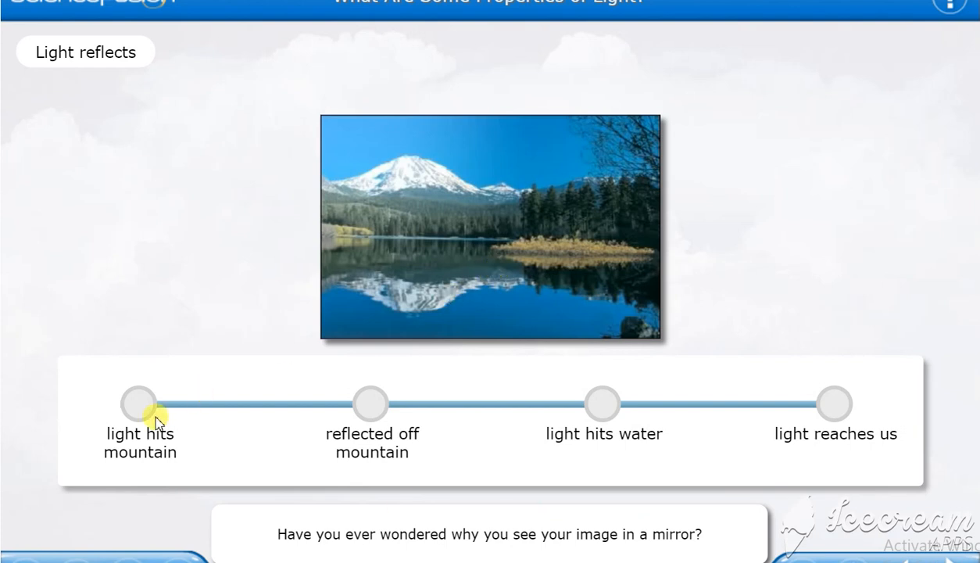
left_click(139, 404)
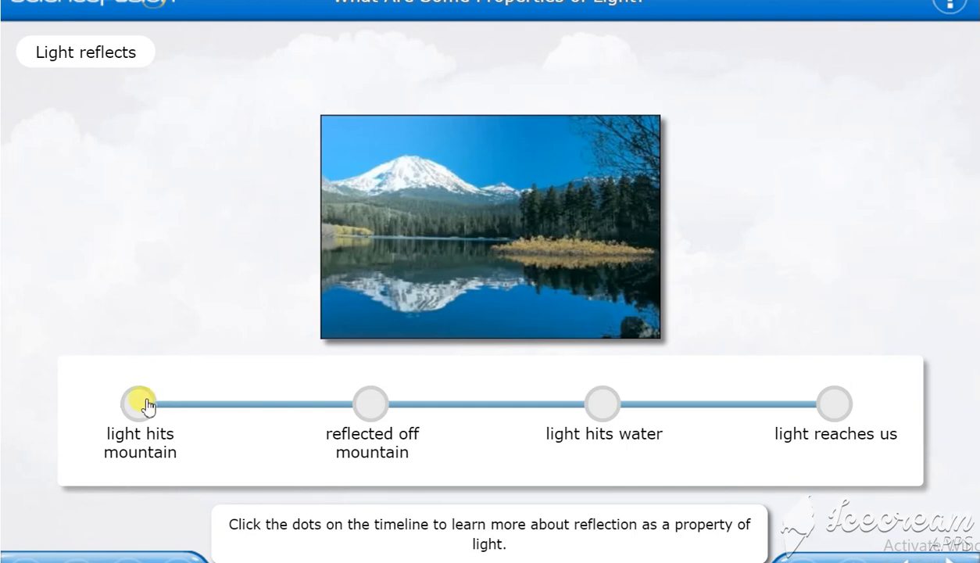
mouse_move(139, 411)
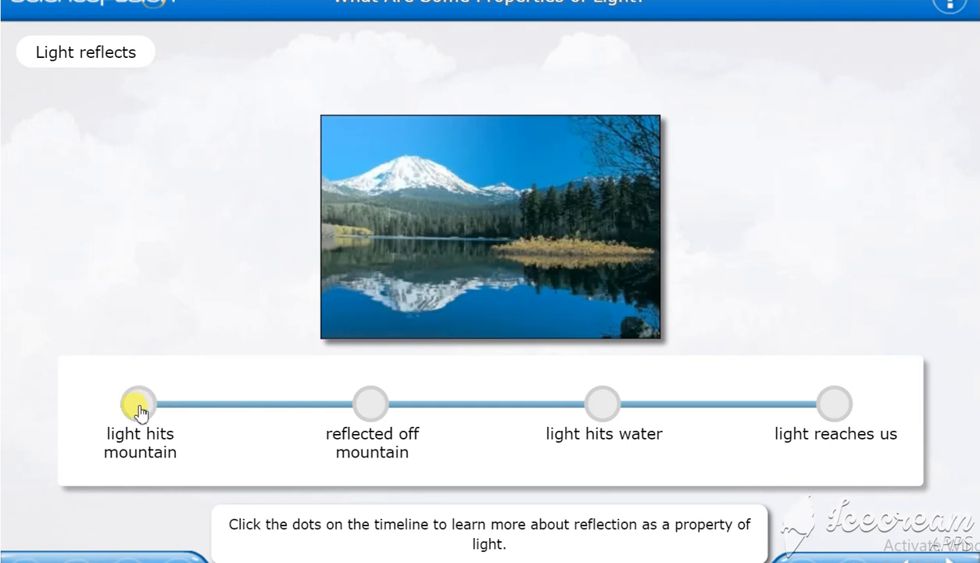
- Play all four reflection steps: hits mountain, reflected off mountain, hits water, reaches us
left_click(139, 403)
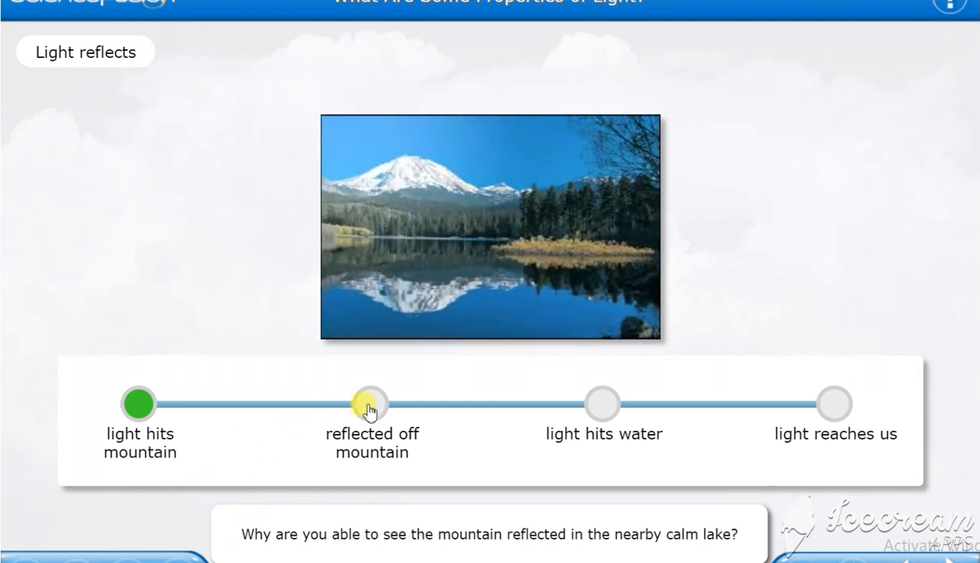
left_click(371, 404)
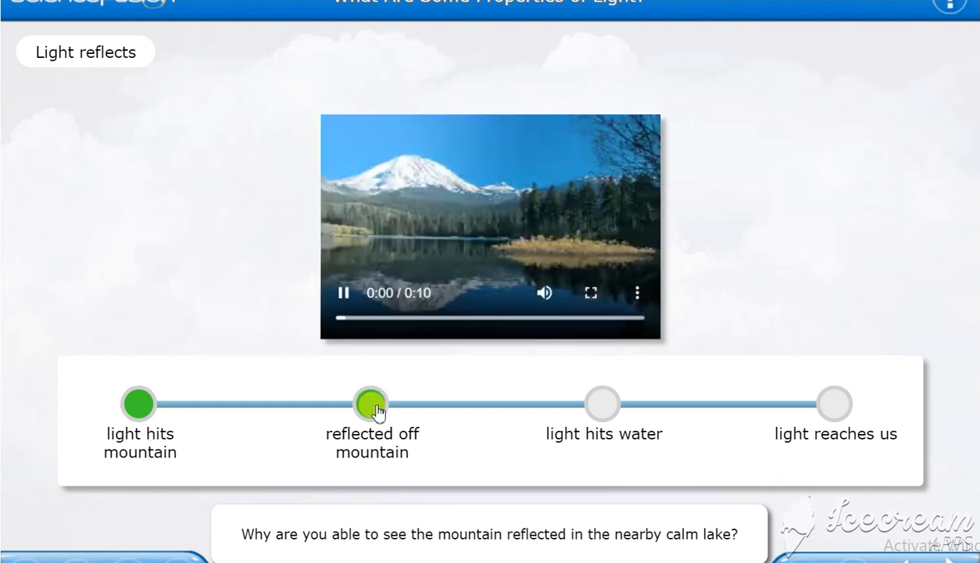
left_click(372, 404)
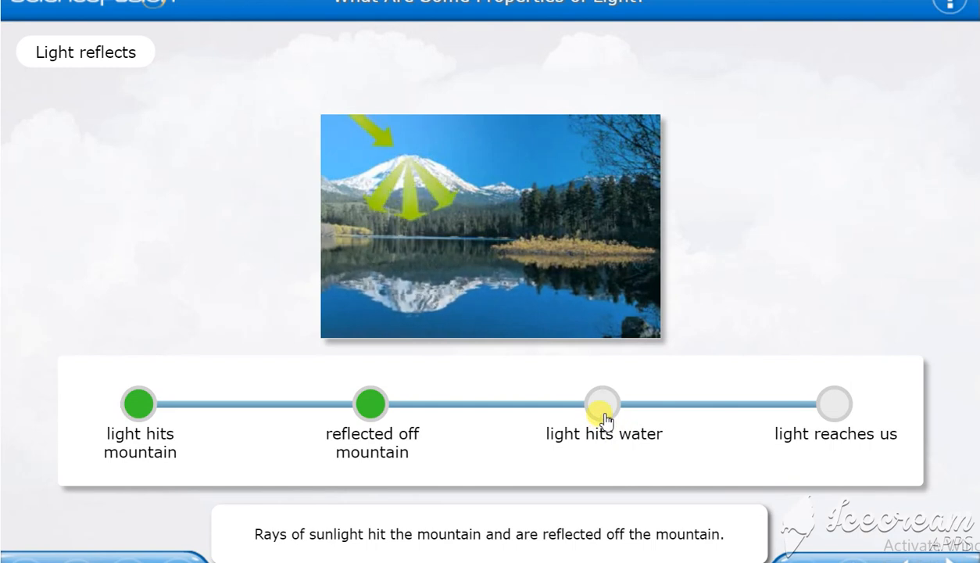
left_click(603, 405)
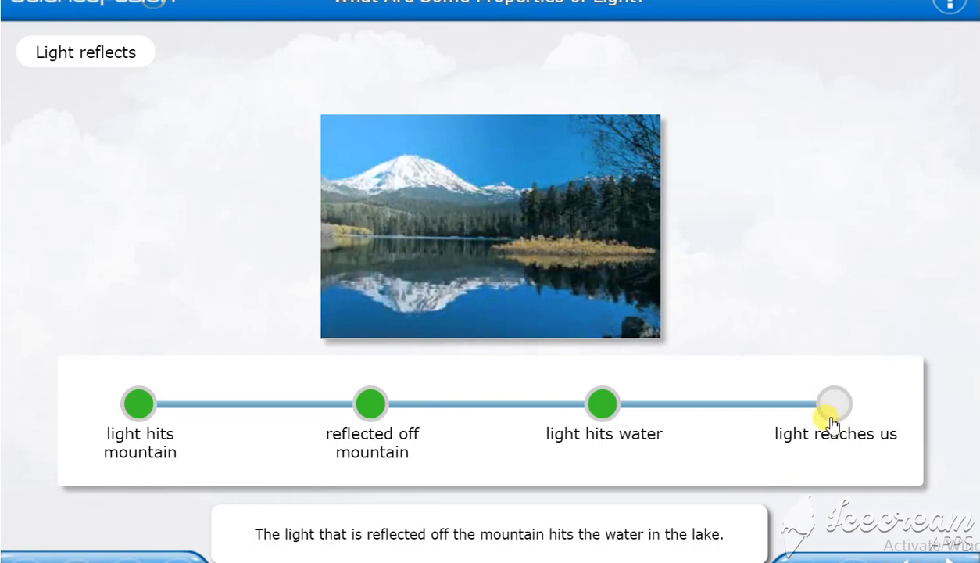
left_click(834, 405)
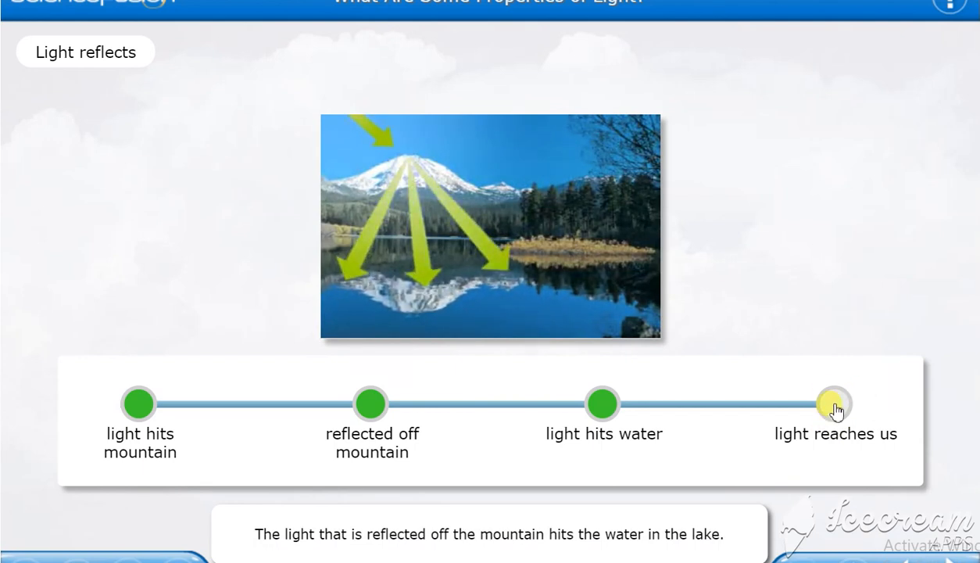
left_click(835, 404)
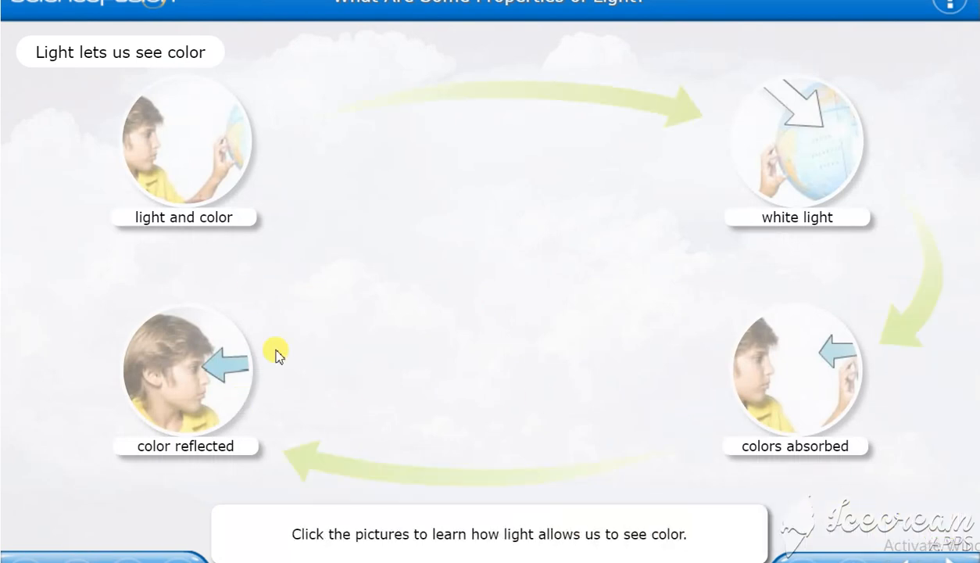
mouse_move(328, 103)
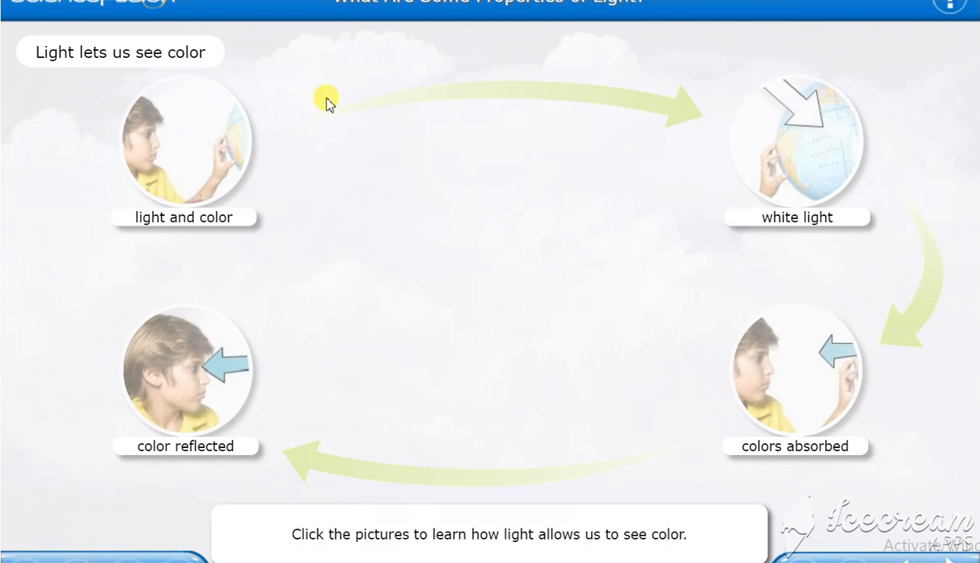